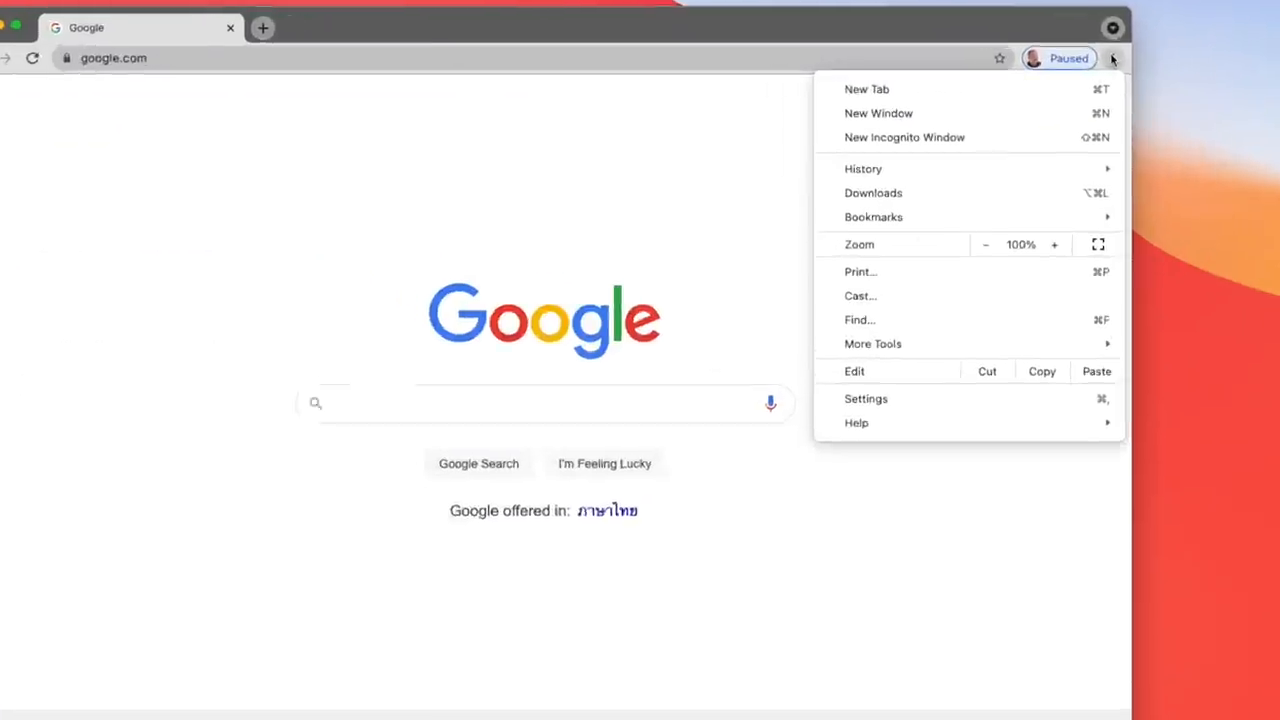
Step: Start a new incognito window and begin a search reading 'my search is pri'
{"action": "left_click", "coordinate": [904, 136]}
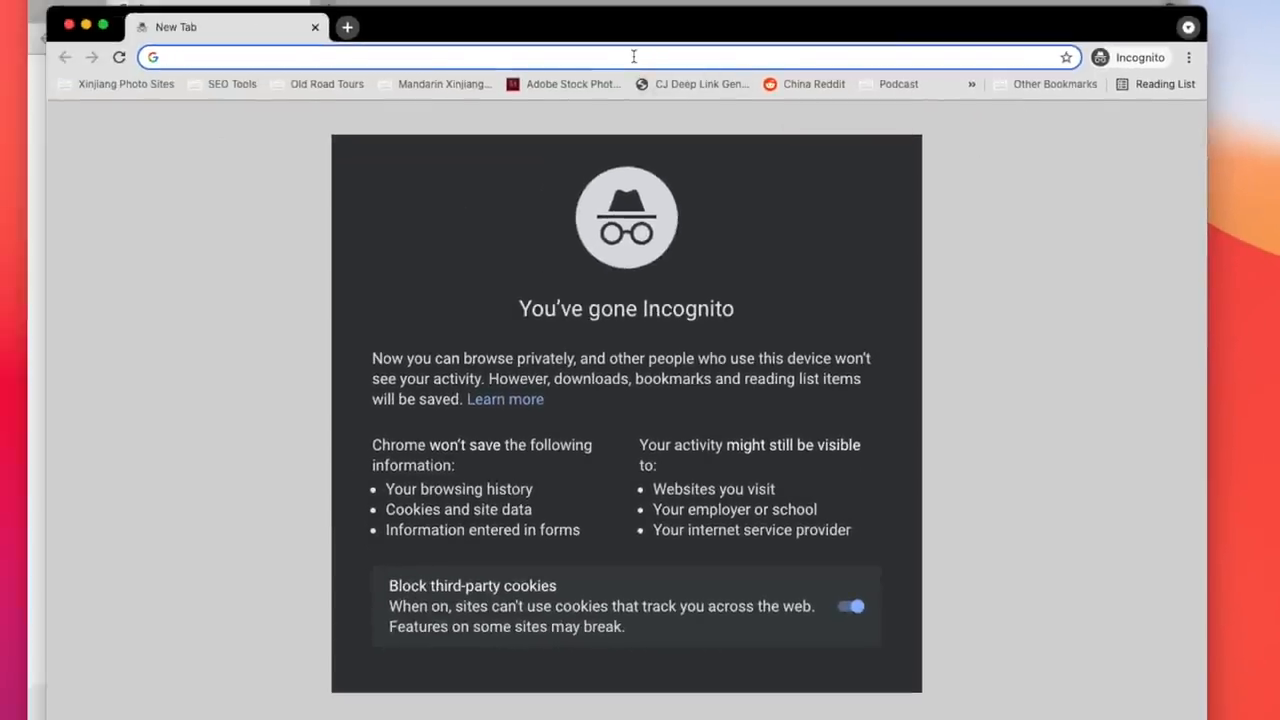
{"action": "type", "text": "my search is pri"}
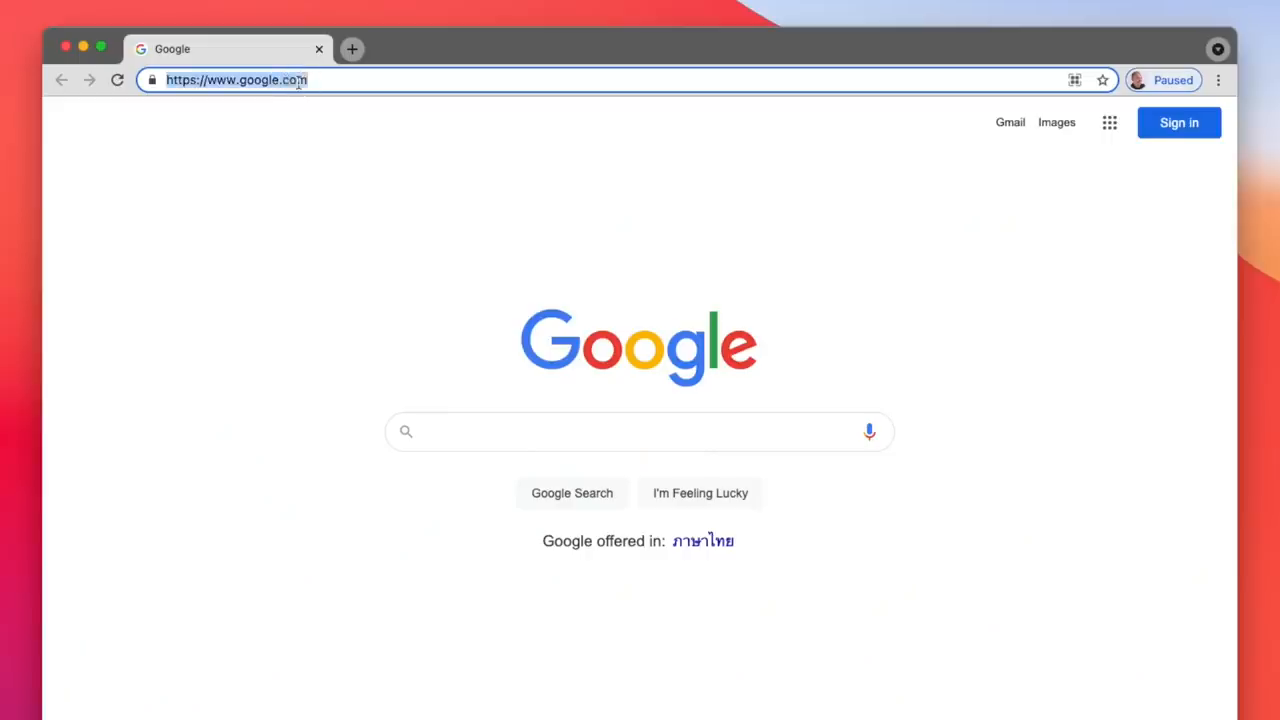
Step: Navigate to startpage.com from the address bar
{"action": "type", "text": "startpage.com"}
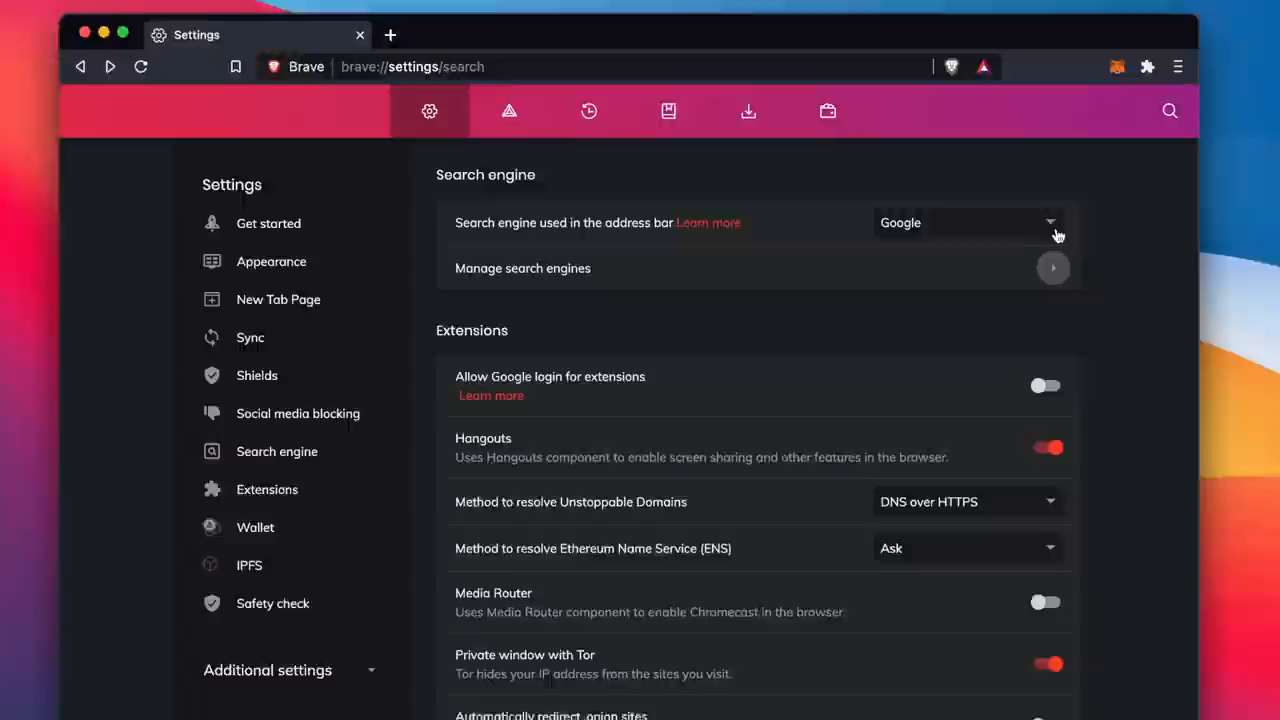
Step: Expand the 'Search engine used in the address bar' choices in Brave settings
{"action": "left_click", "coordinate": [1050, 222]}
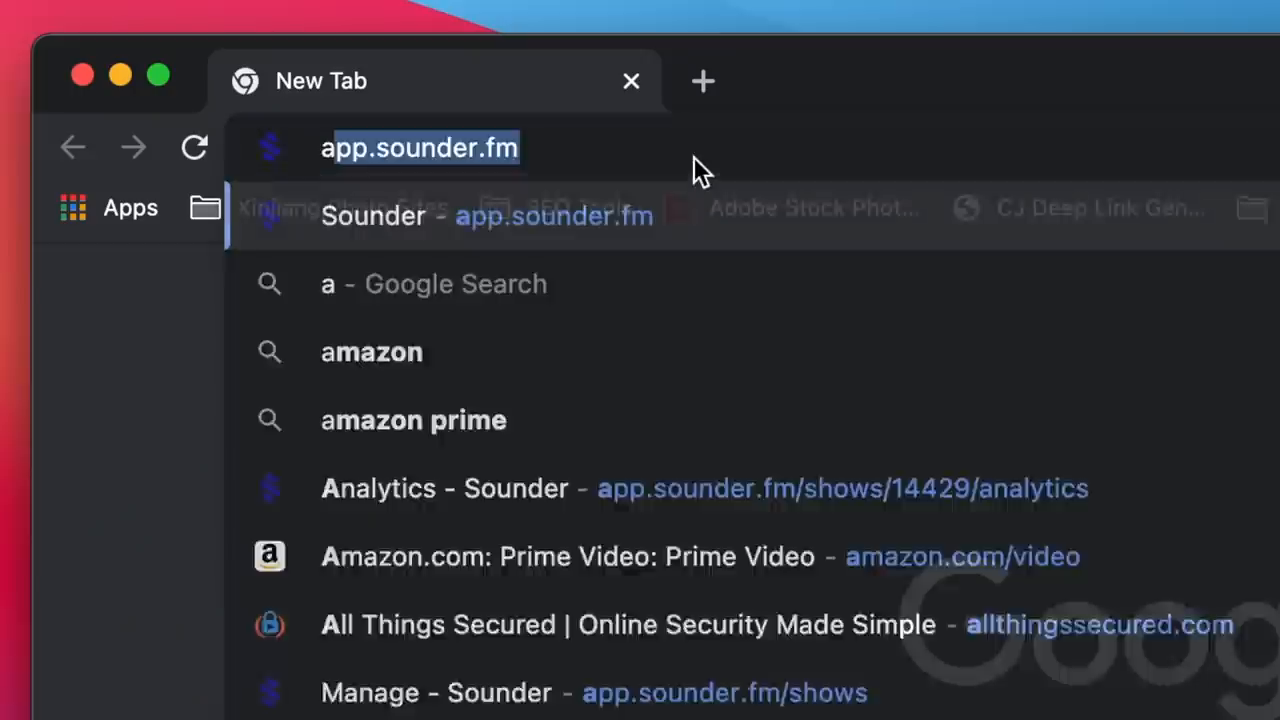
Step: Go to add.startpage.com and review the page for adding Startpage to the browser
{"action": "type", "text": "add.startp"}
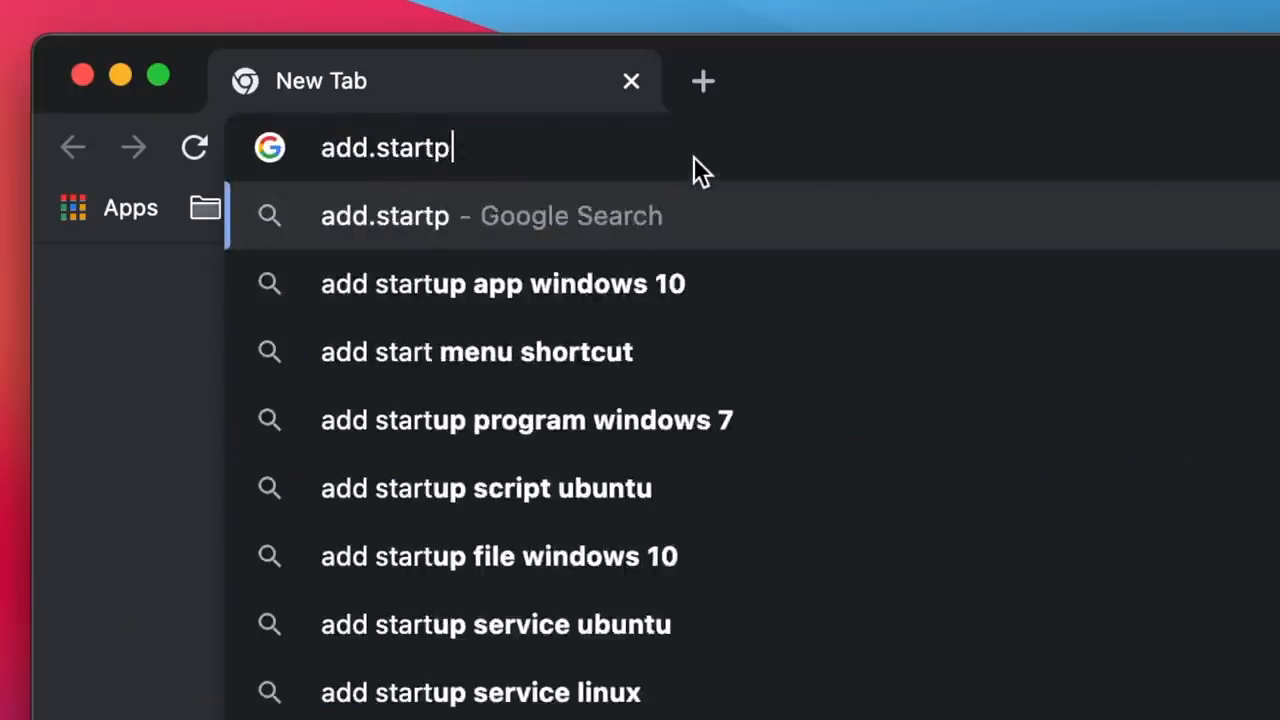
{"action": "key", "text": "Enter"}
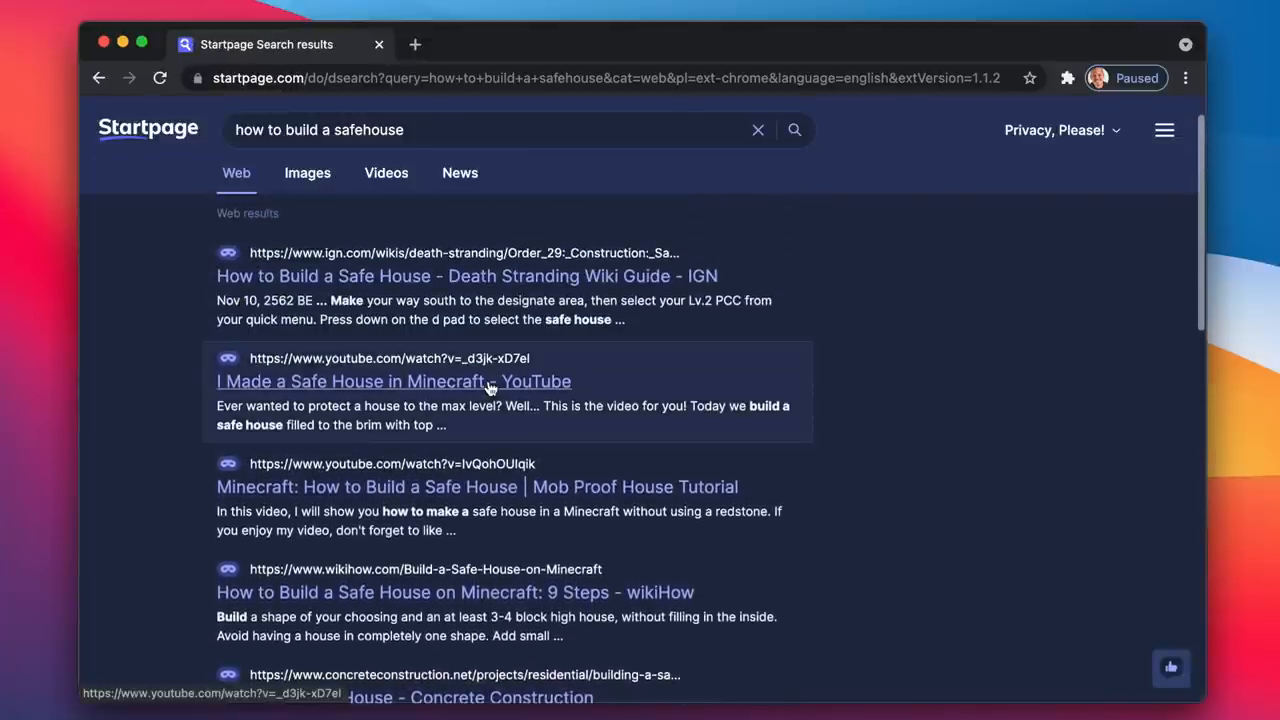
{"action": "scroll", "scroll_direction": "down", "scroll_amount": 3}
{"action": "type", "text": "football scor"}
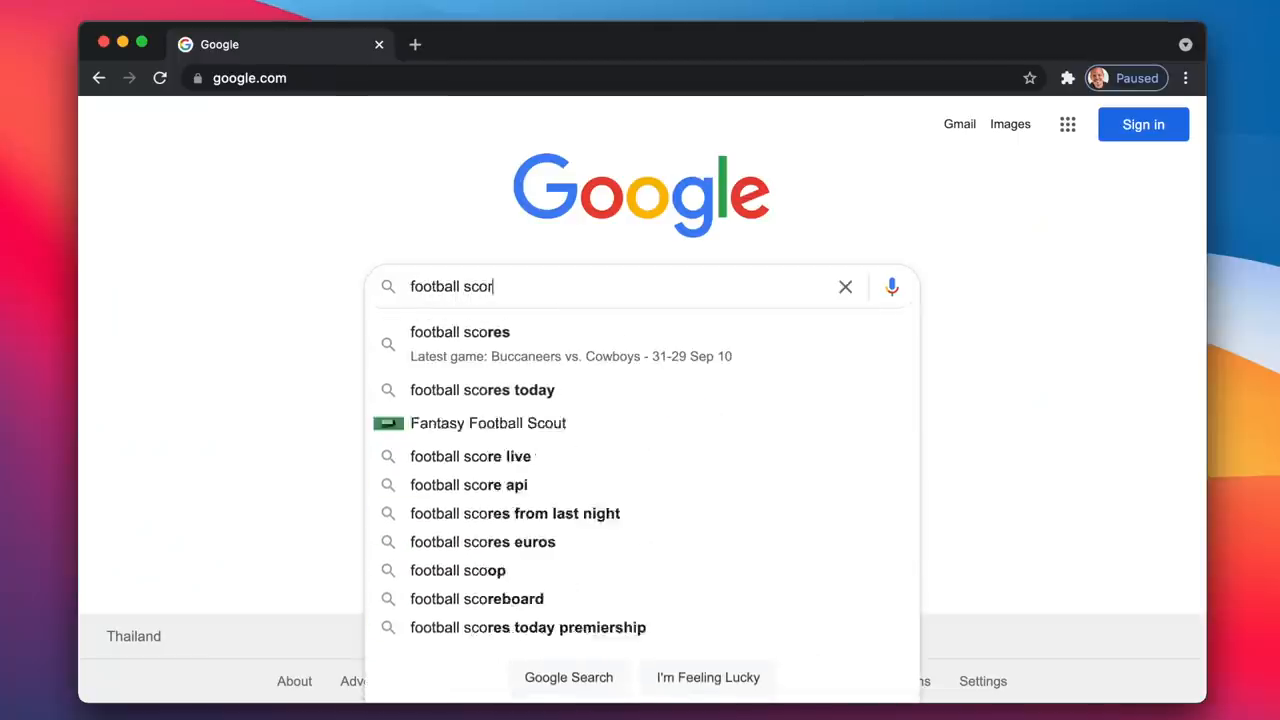
Step: Pick the 'football scores' suggestion and look through Google's results
{"action": "left_click", "coordinate": [460, 332]}
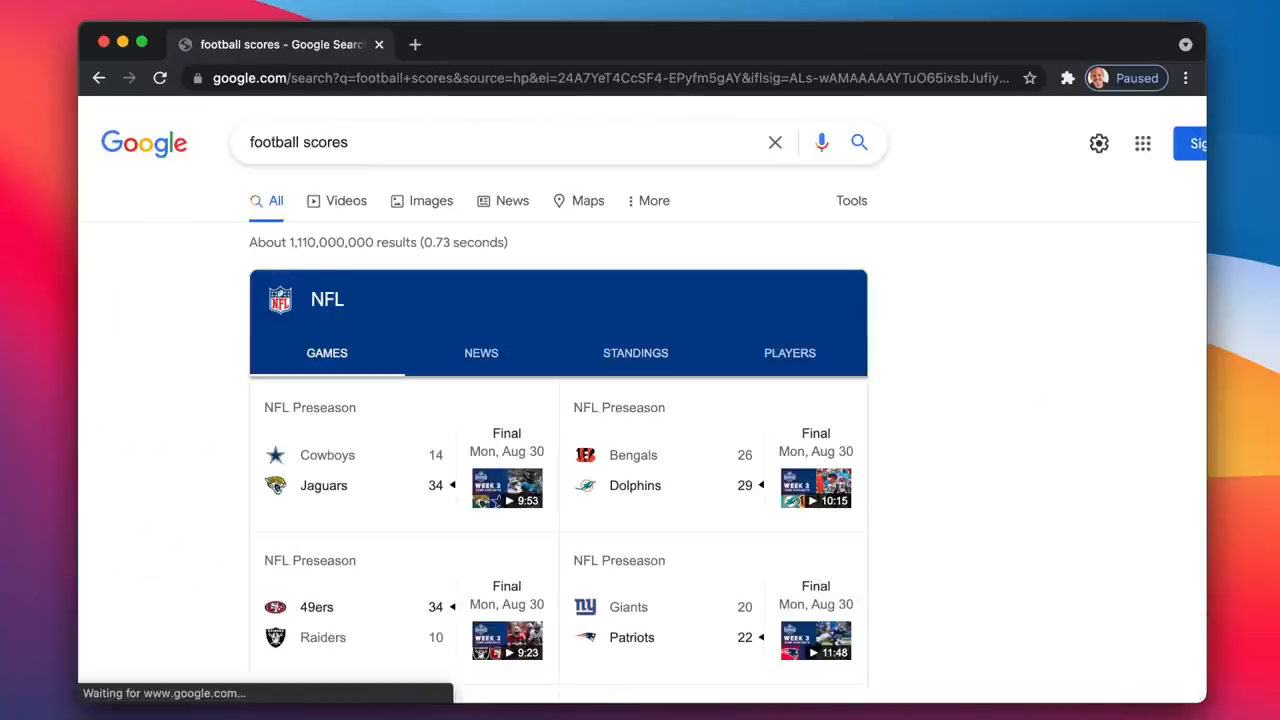
{"action": "scroll", "scroll_direction": "down", "scroll_amount": 3}
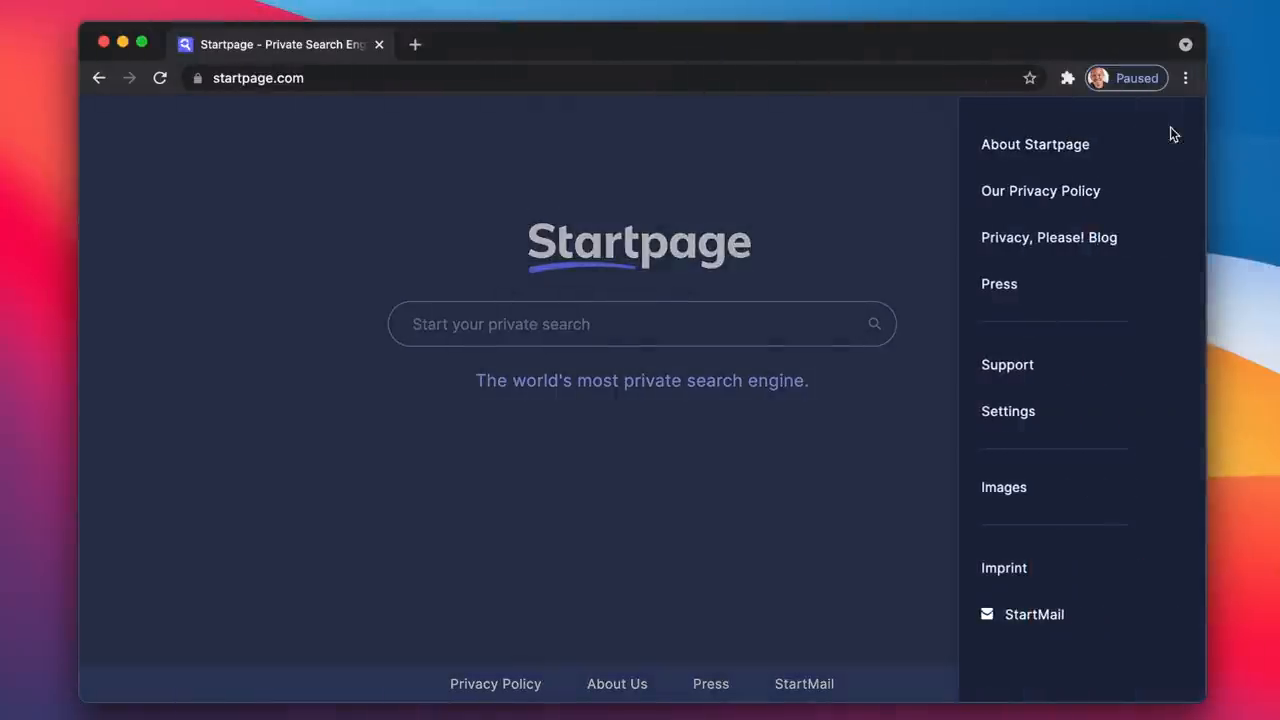
Step: Enter Startpage settings and check the interface language and region filter choices
{"action": "left_click", "coordinate": [1008, 412]}
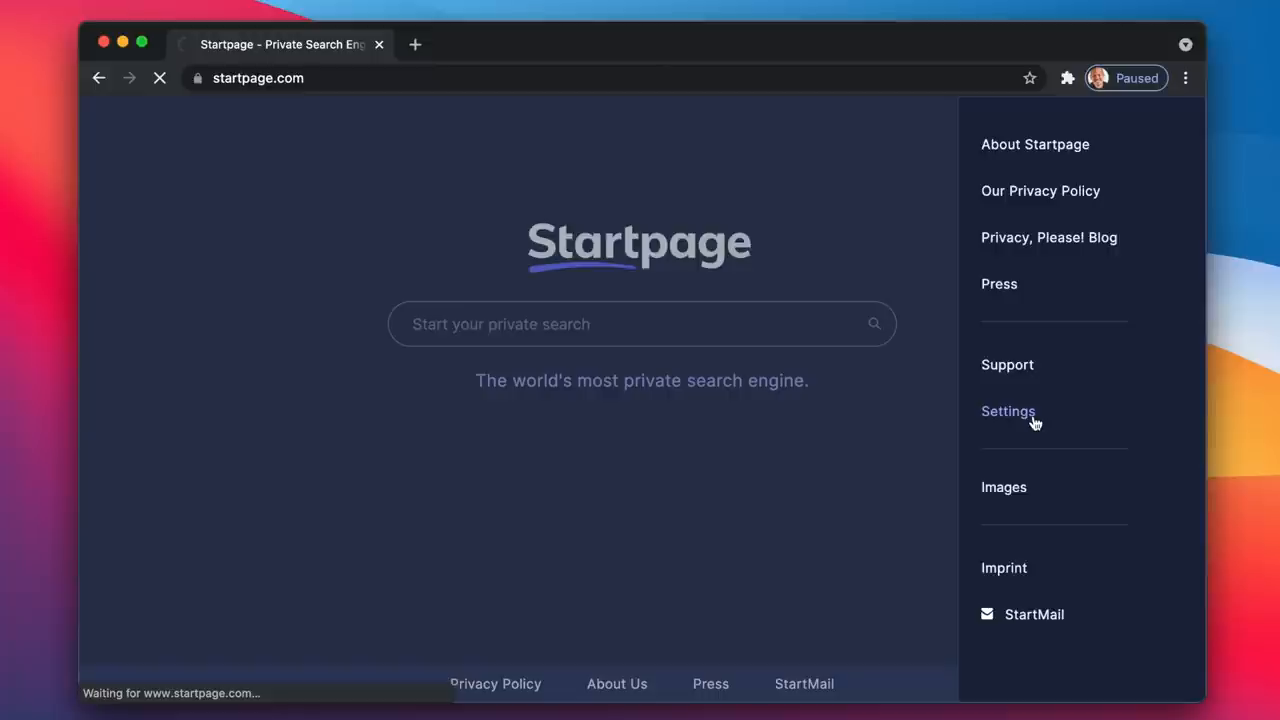
{"action": "left_click", "coordinate": [1008, 412]}
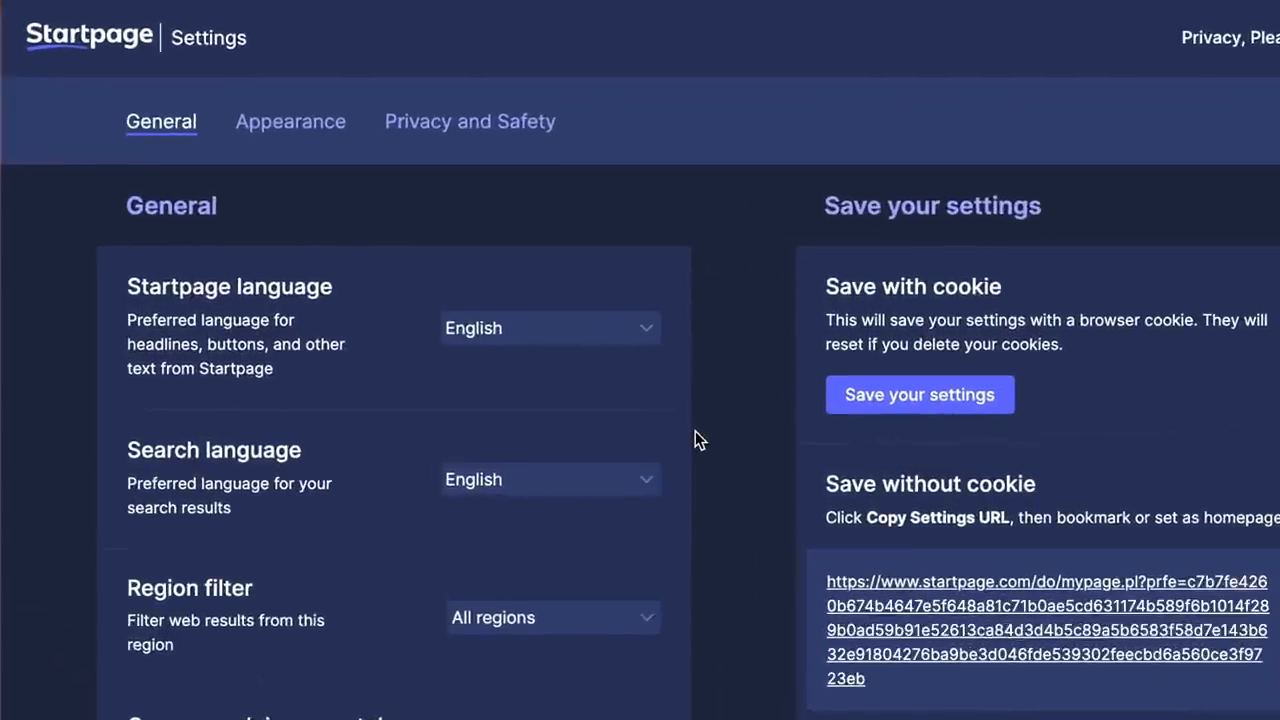
{"action": "left_click", "coordinate": [548, 328]}
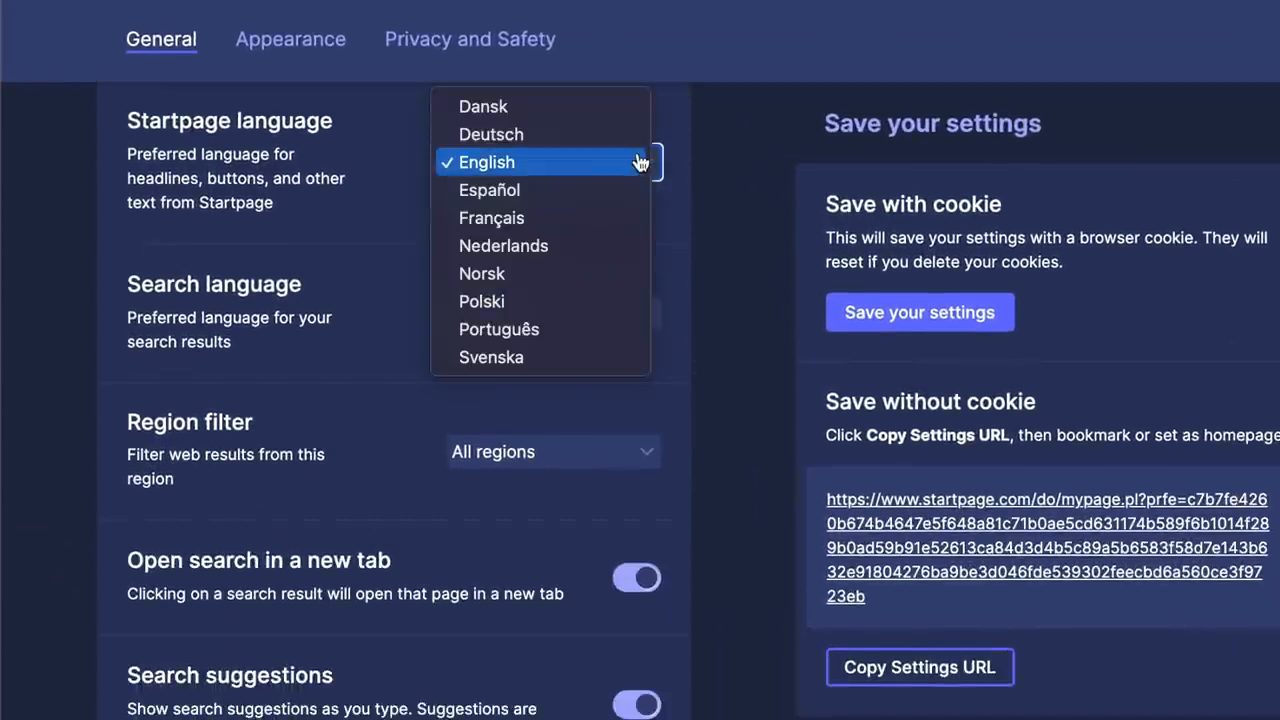
{"action": "mouse_move", "coordinate": [630, 176]}
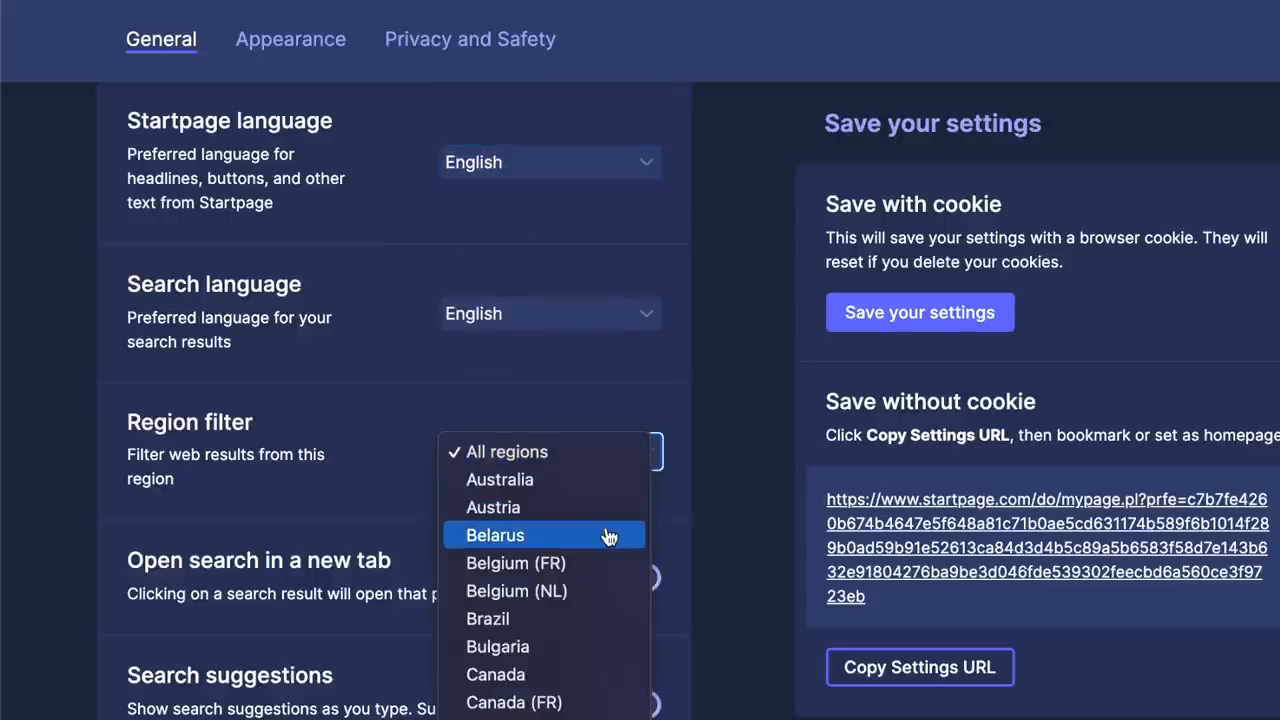
{"action": "scroll", "scroll_direction": "down", "scroll_amount": 3}
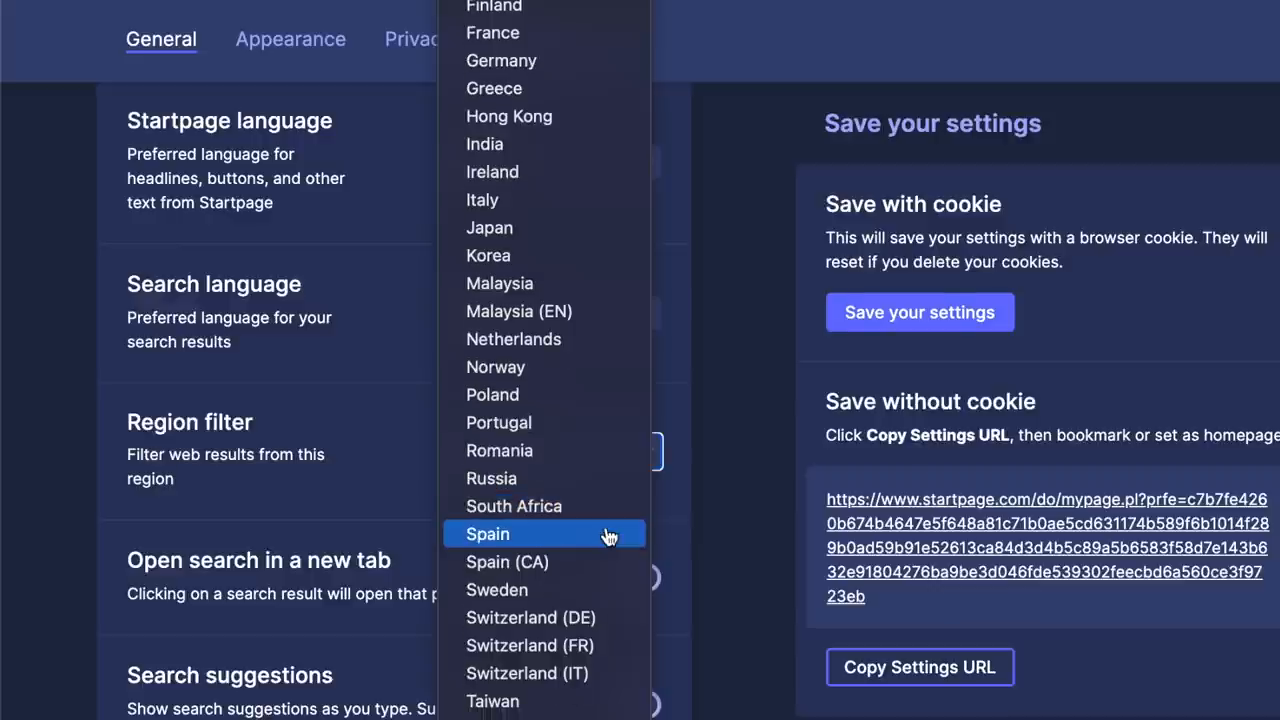
{"action": "scroll", "scroll_direction": "down", "scroll_amount": 3}
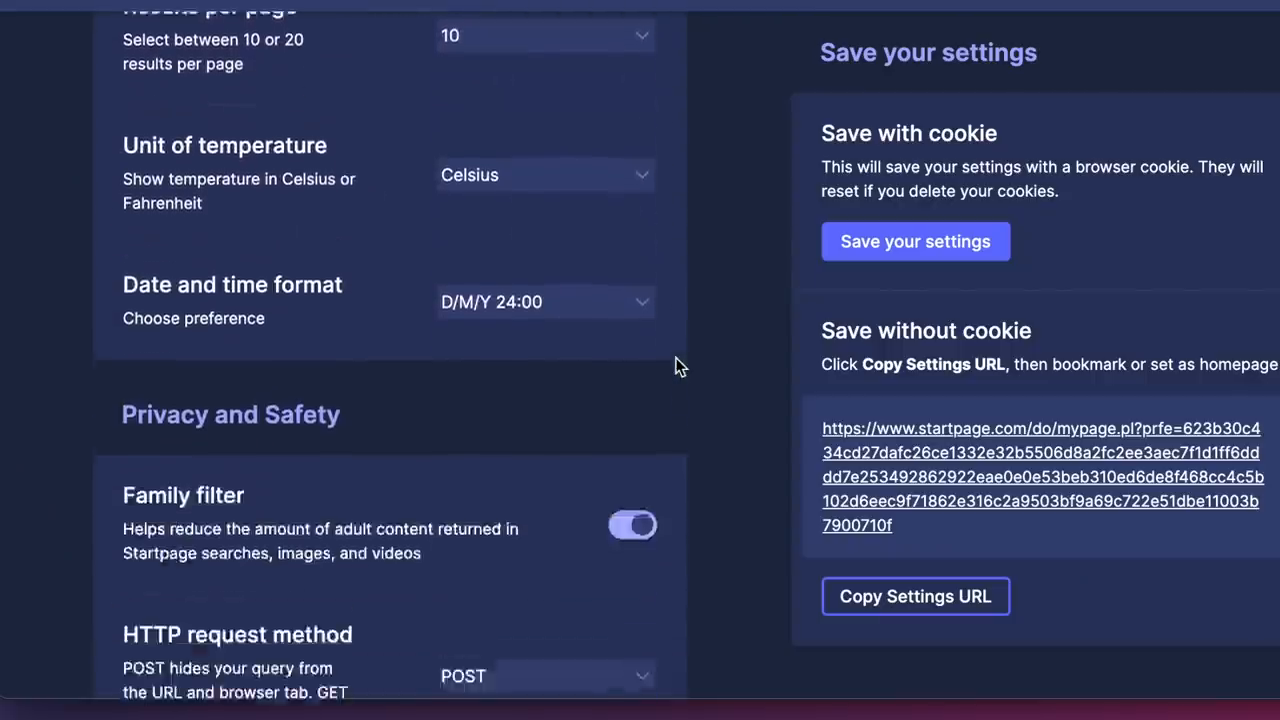
Step: Review the HTTP request method setting showing POST
{"action": "scroll", "scroll_direction": "down", "scroll_amount": 3}
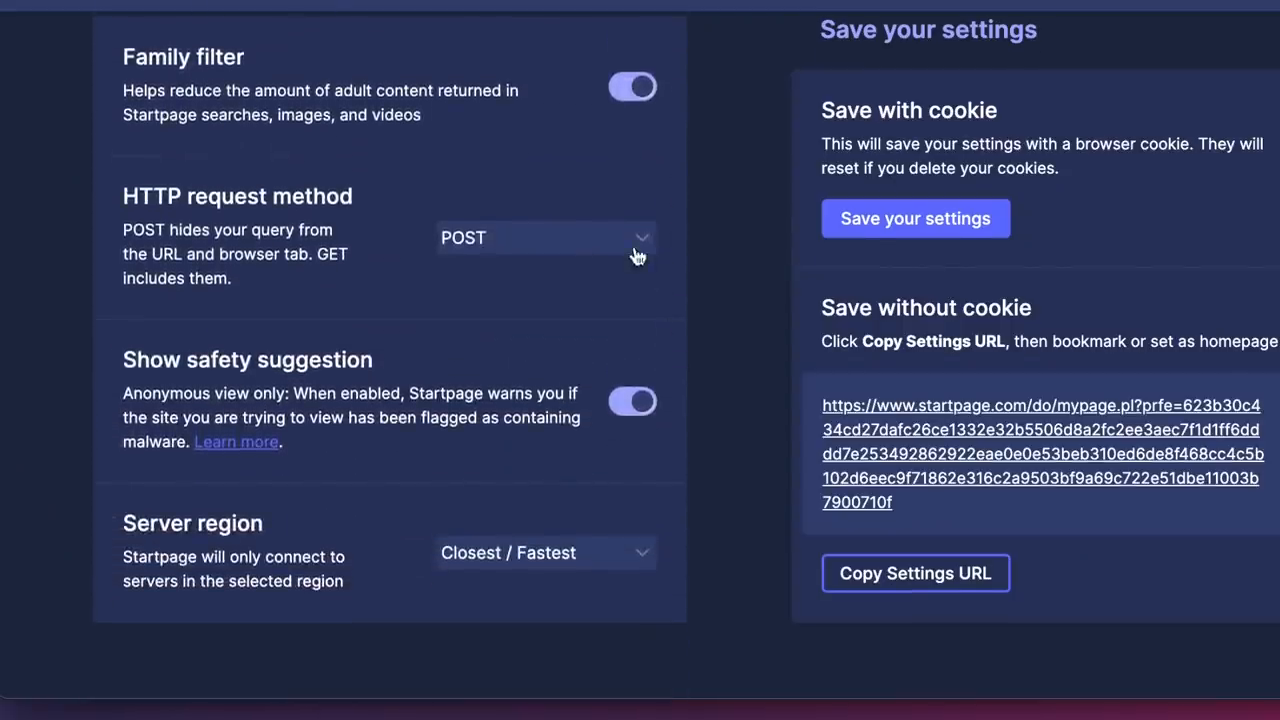
{"action": "left_click", "coordinate": [544, 236]}
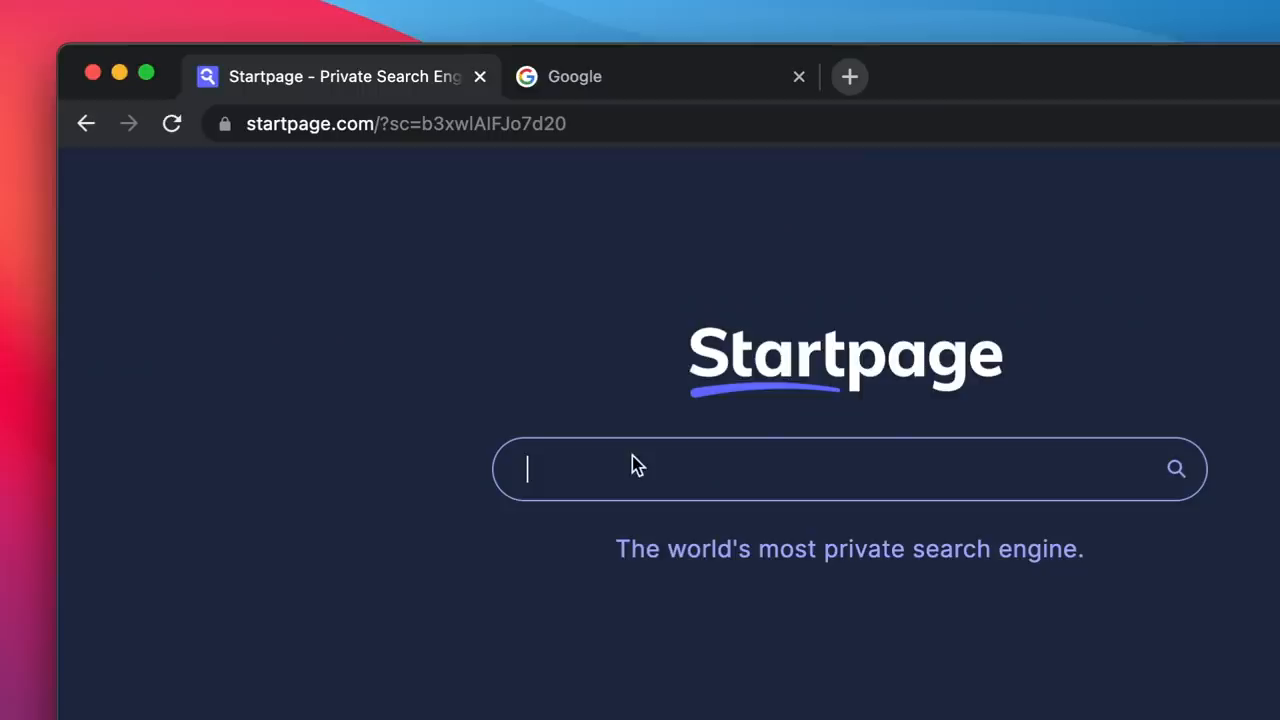
Step: Enter 'best coffee maker' in the Startpage search box
{"action": "type", "text": "best coffee ma"}
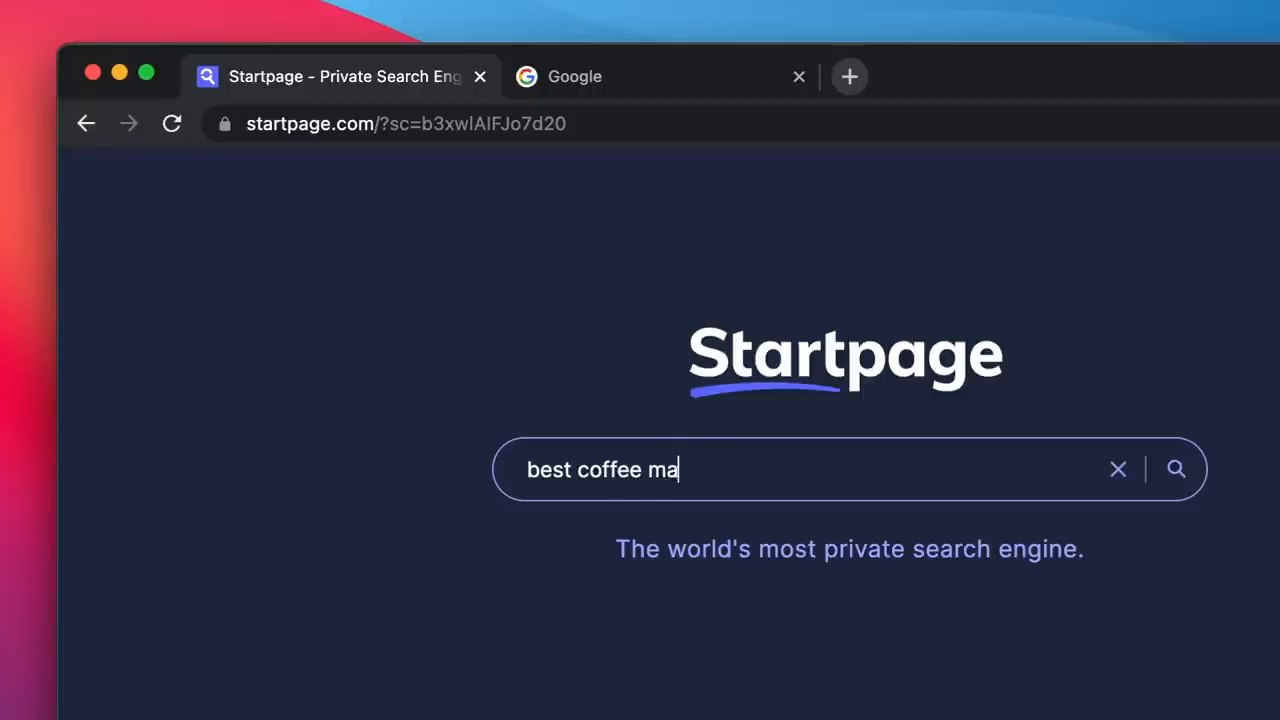
{"action": "type", "text": "ker"}
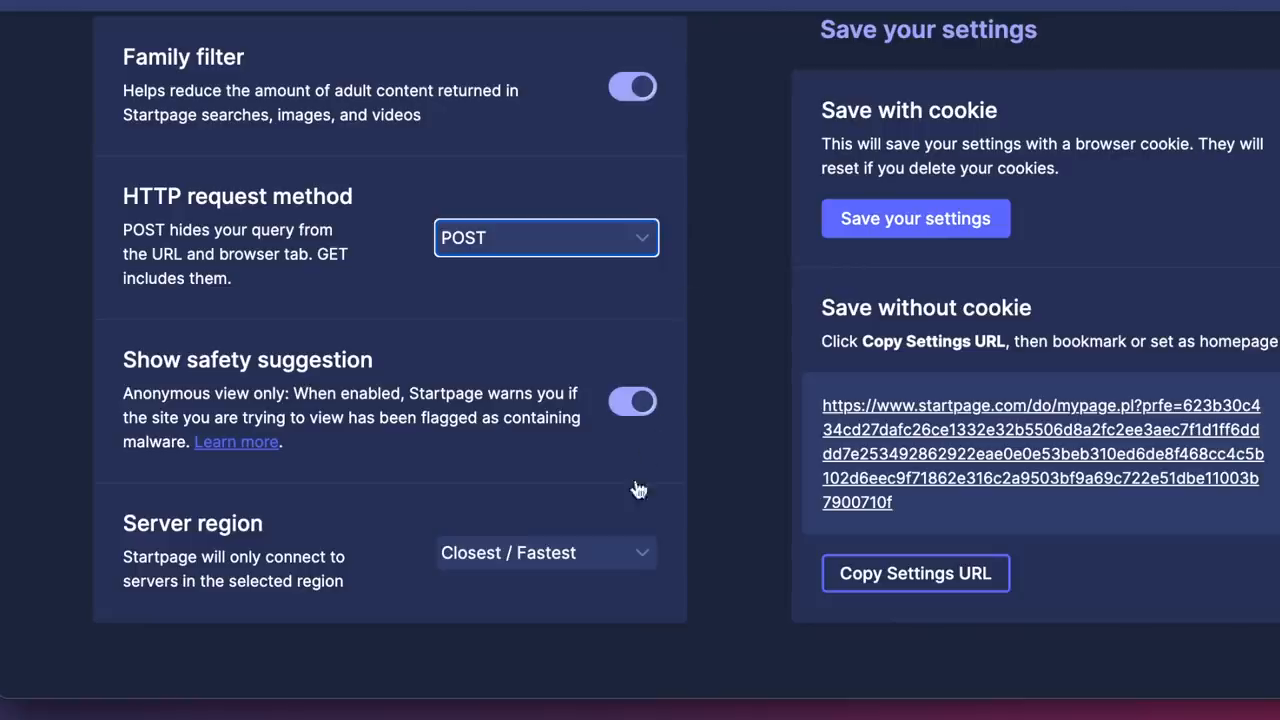
Step: Change the server region from Closest / Fastest to EU servers
{"action": "left_click", "coordinate": [546, 552]}
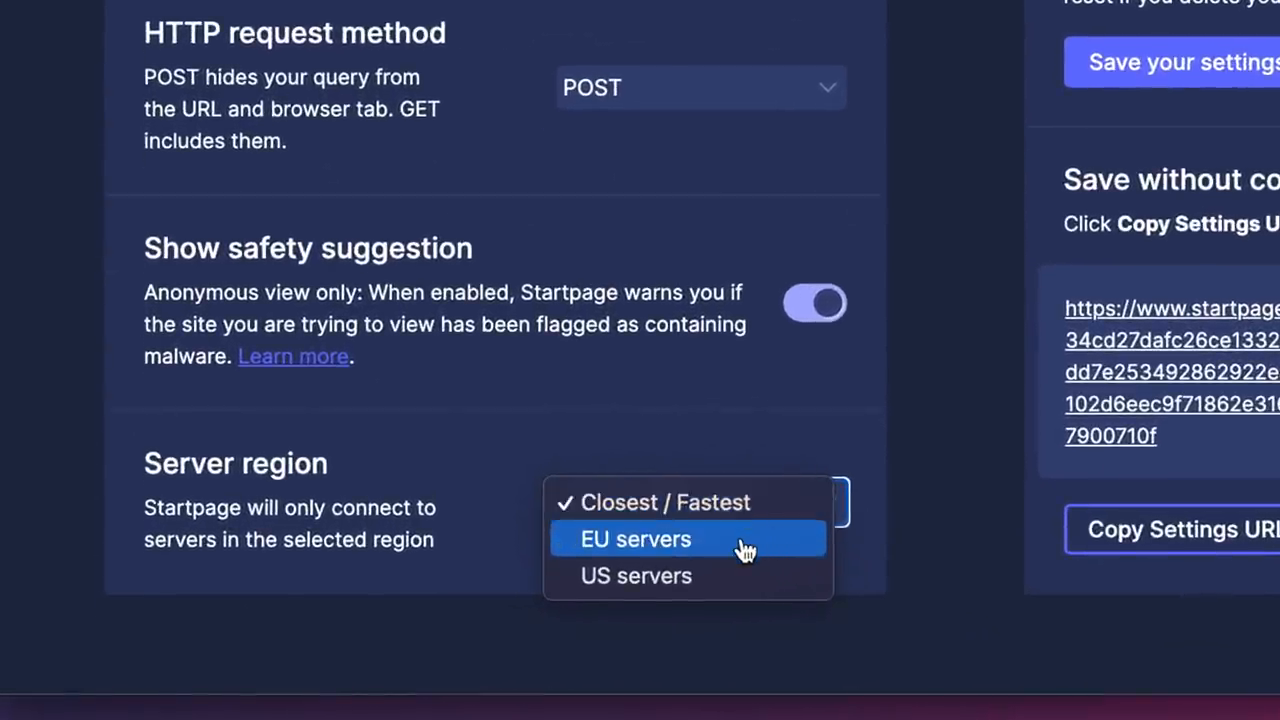
{"action": "left_click", "coordinate": [636, 540]}
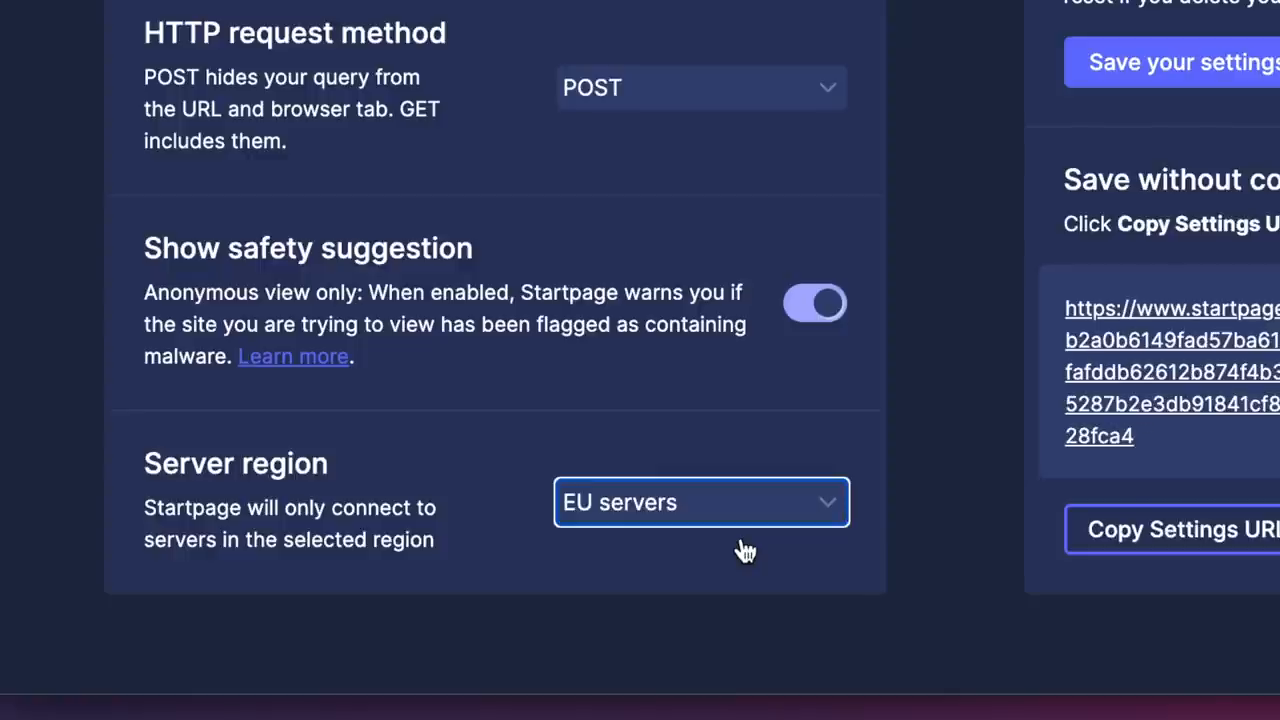
{"action": "mouse_move", "coordinate": [1092, 108]}
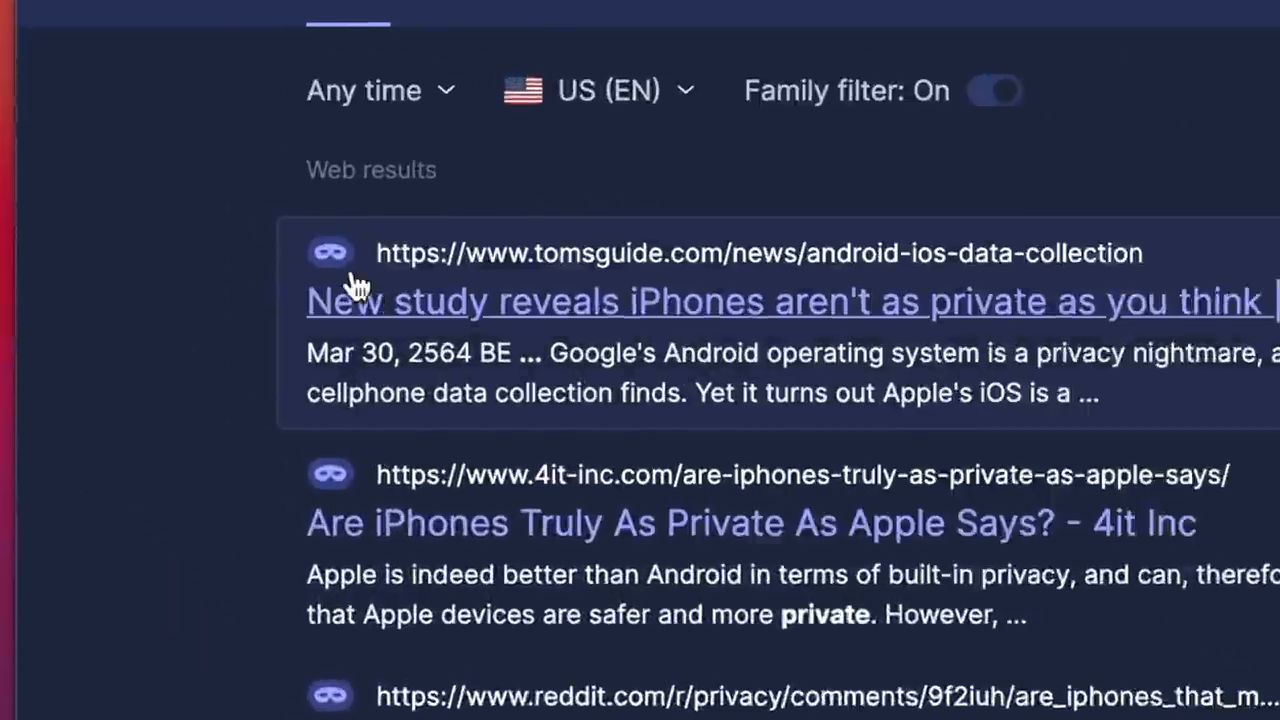
Step: Open the first result, Tom's Guide on iPhone privacy, through Anonymous View
{"action": "left_click", "coordinate": [330, 252]}
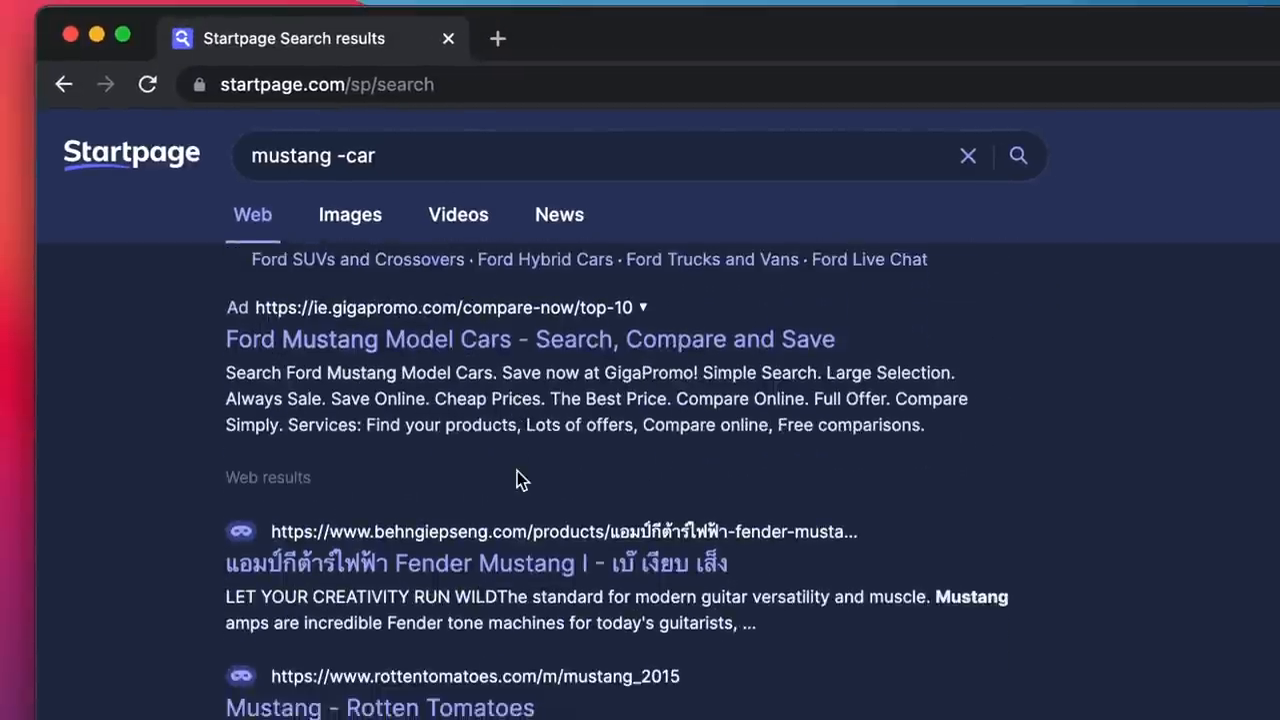
Step: Scroll through the 'mustang -car' web results that exclude cars
{"action": "scroll", "scroll_direction": "down", "scroll_amount": 3}
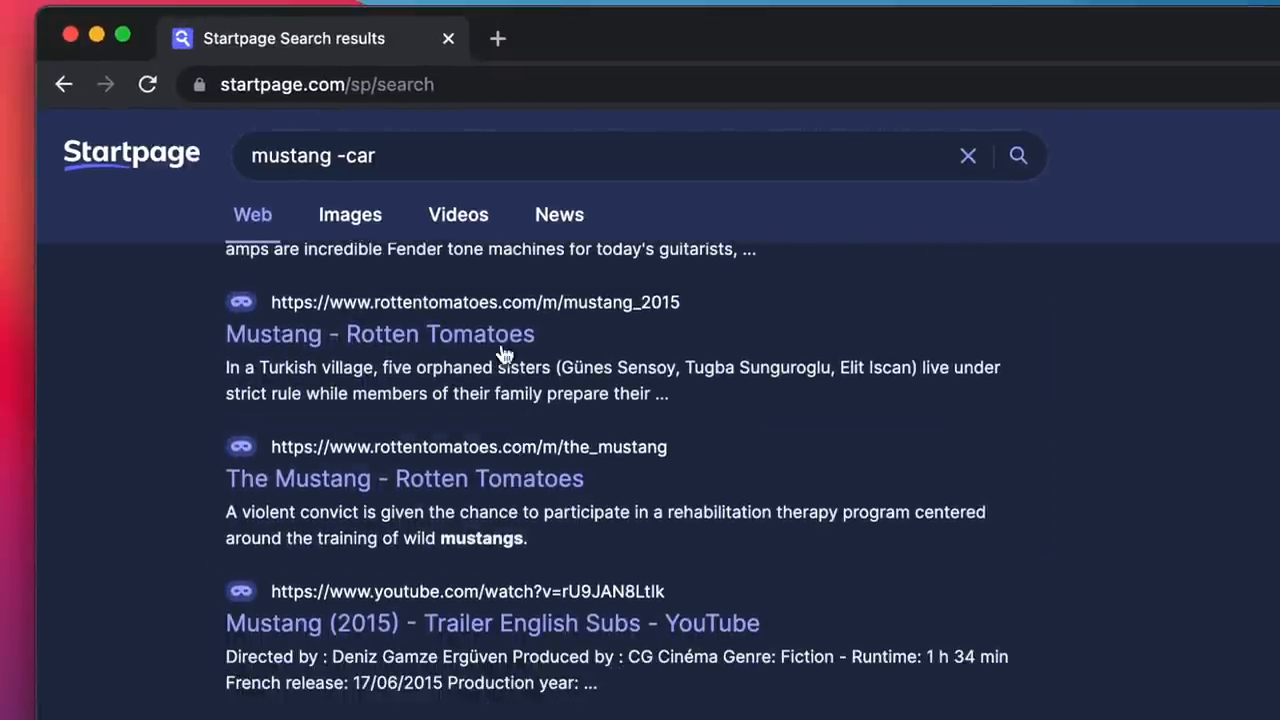
{"action": "scroll", "scroll_direction": "down", "scroll_amount": 3}
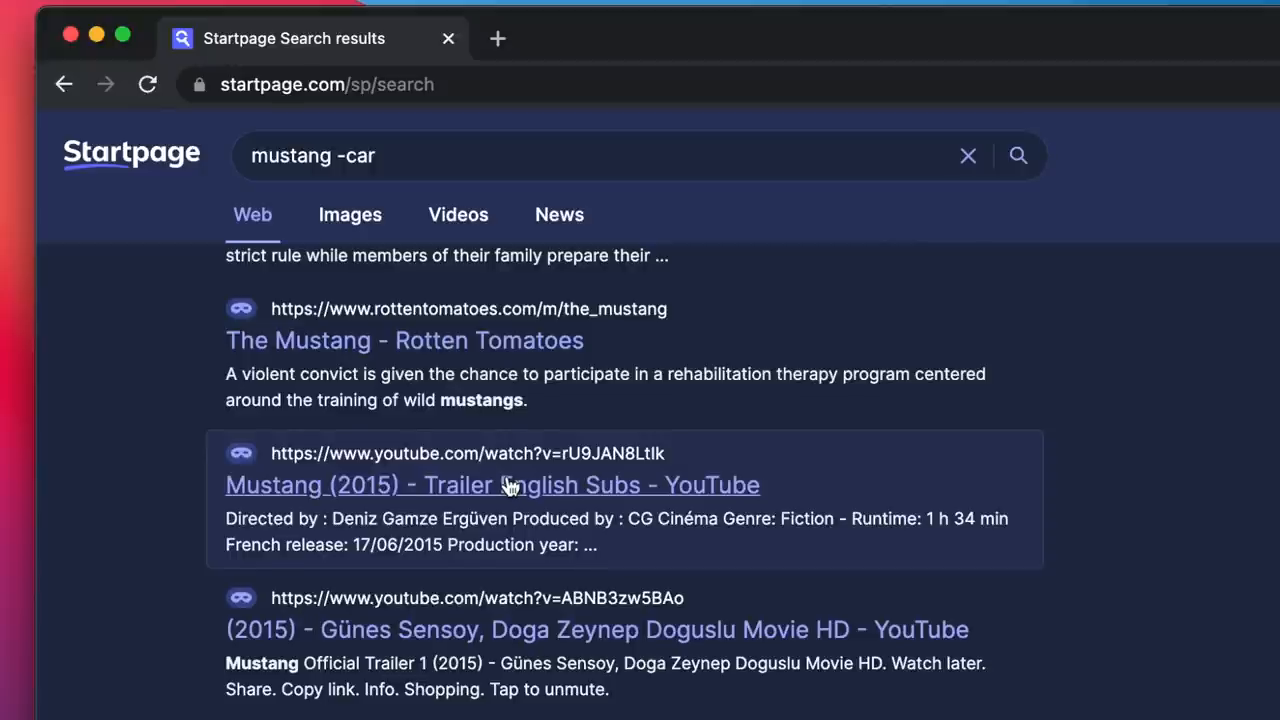
{"action": "scroll", "scroll_direction": "down", "scroll_amount": 3}
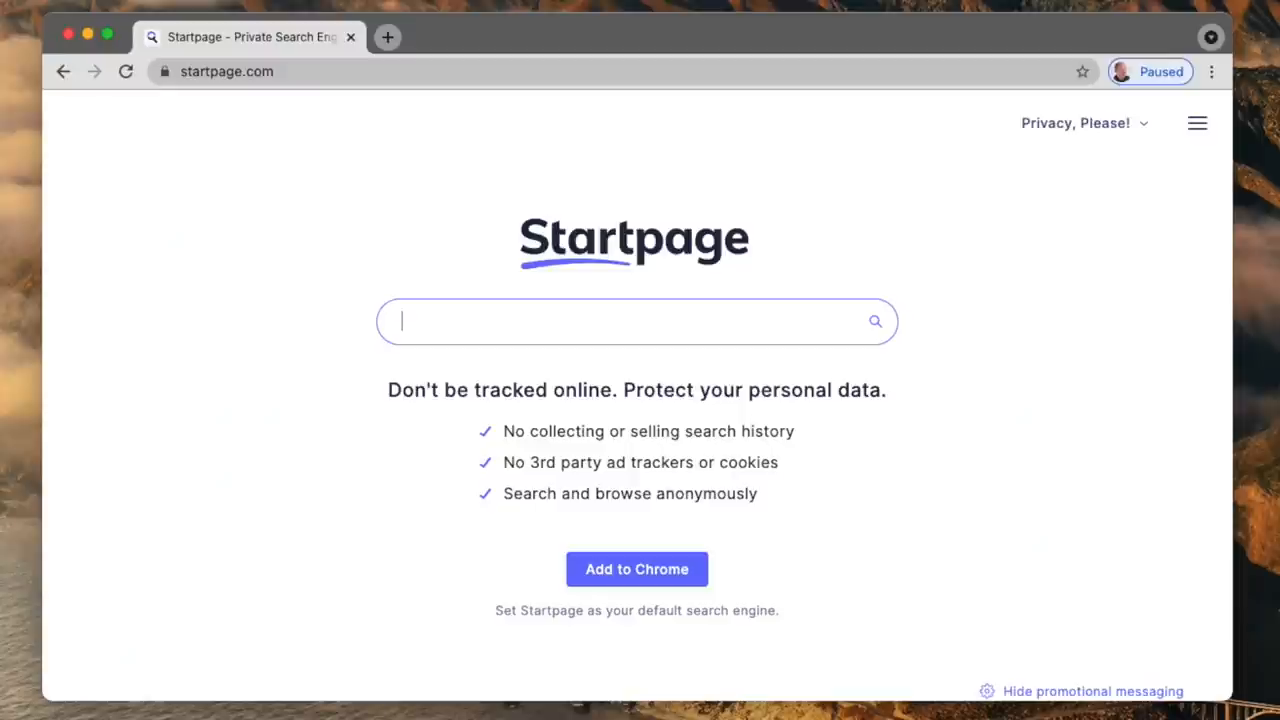
Step: Get an instant answer converting 9pm ICT to EST
{"action": "type", "text": "9pm ict to est"}
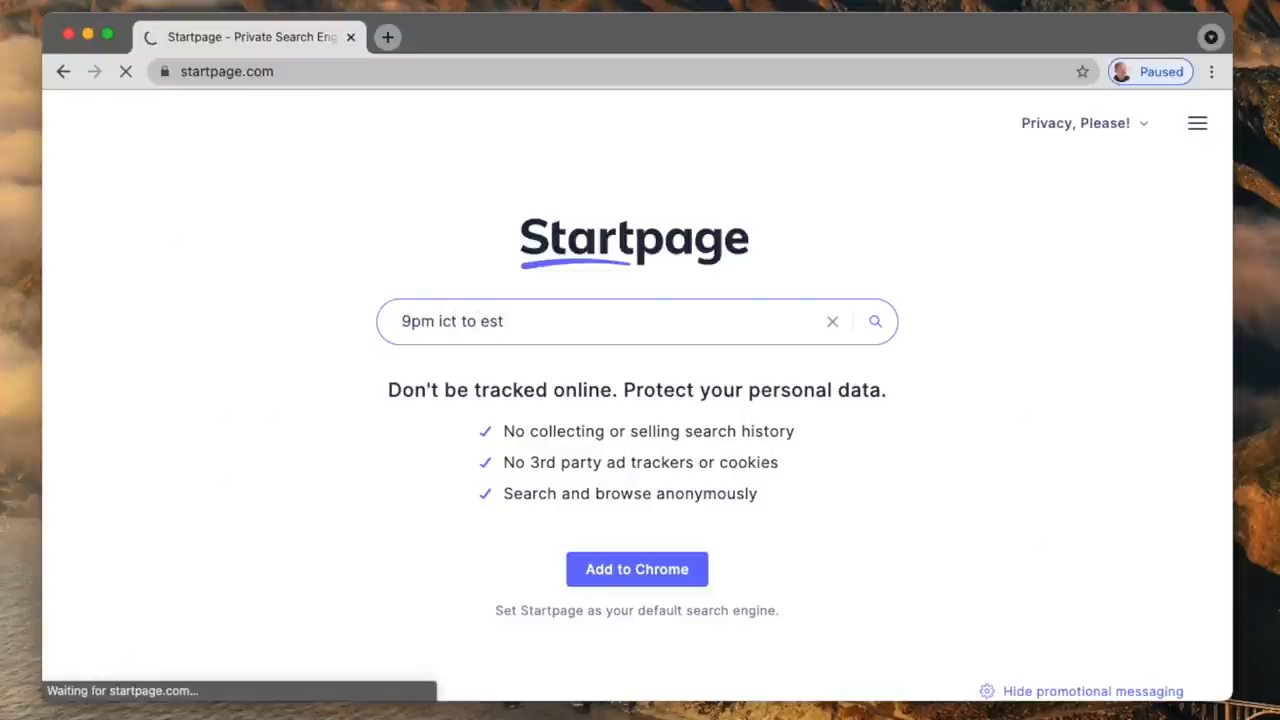
{"action": "left_click", "coordinate": [876, 320]}
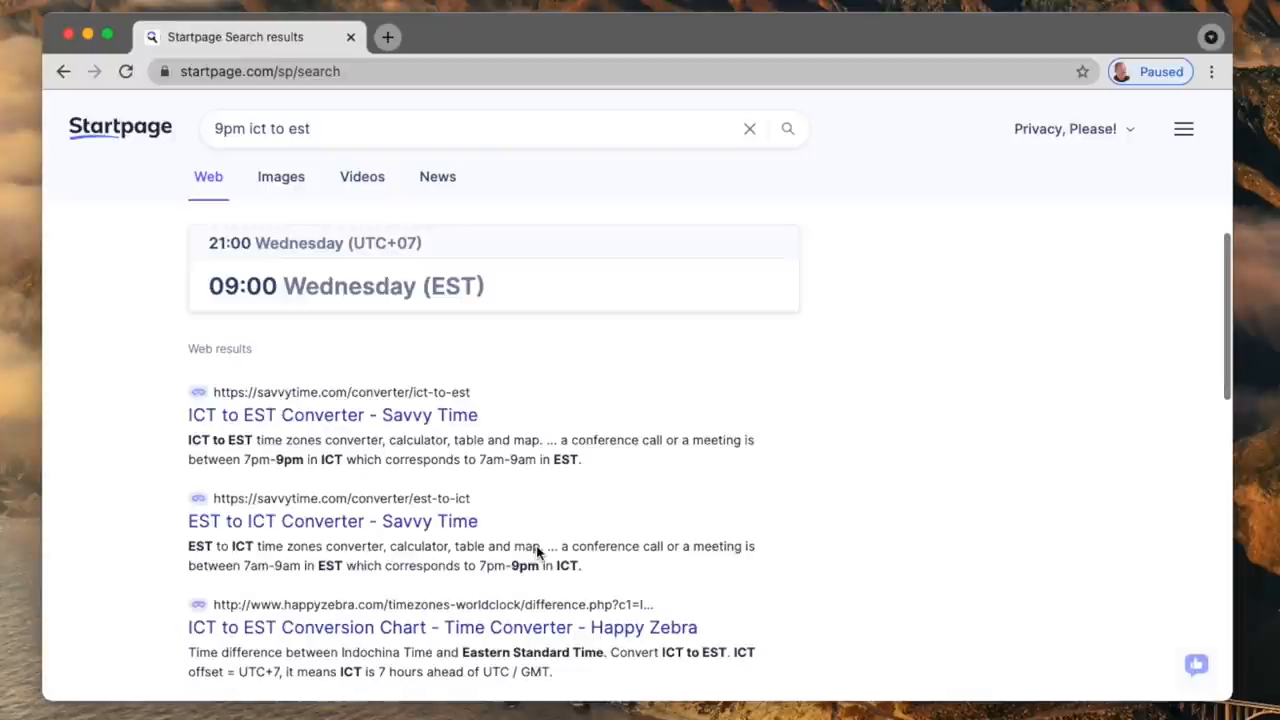
Step: Replace the query with 'convert 100 usd to baht', then begin 'translate priva'
{"action": "left_click", "coordinate": [450, 128]}
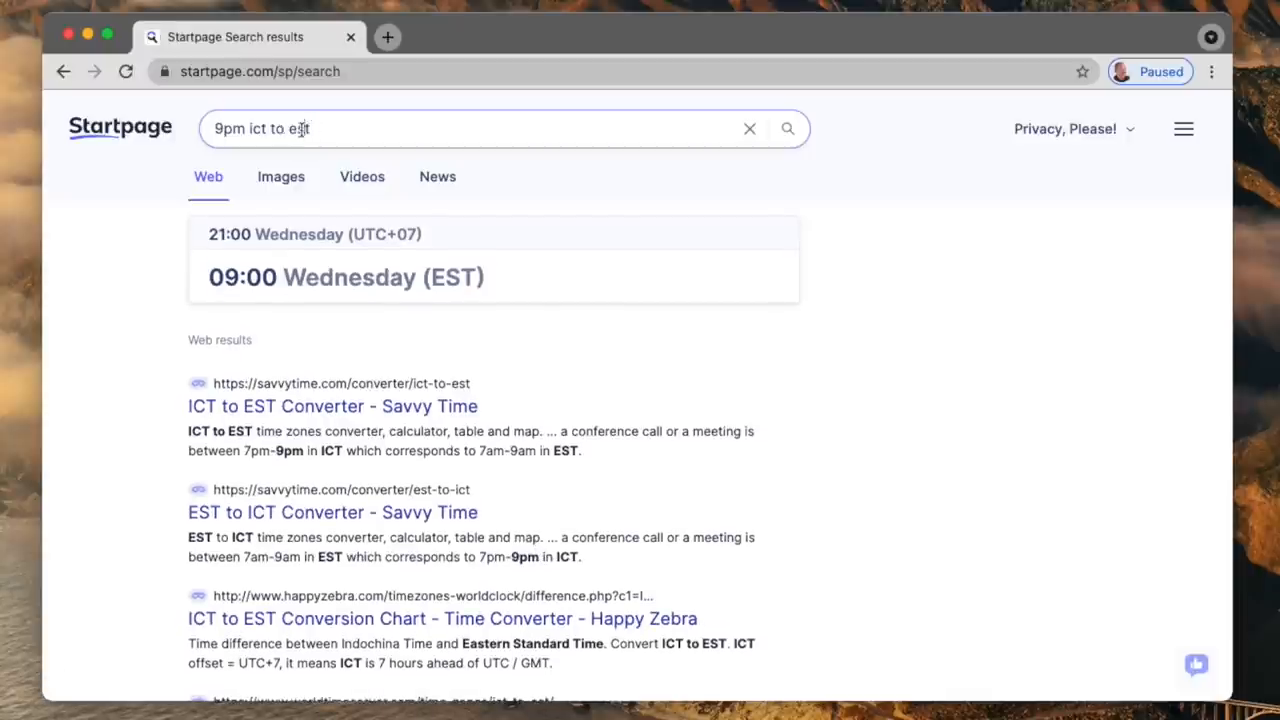
{"action": "type", "text": "convert 100 usd to bah"}
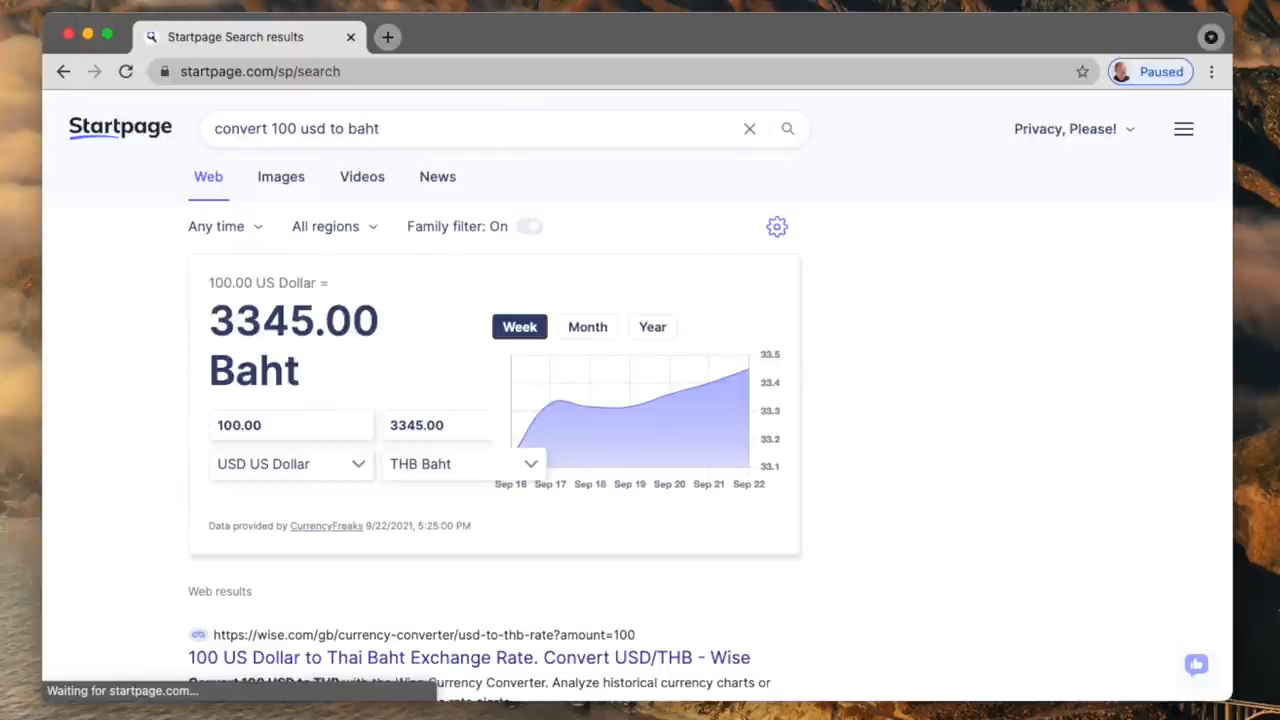
{"action": "type", "text": "translate priva"}
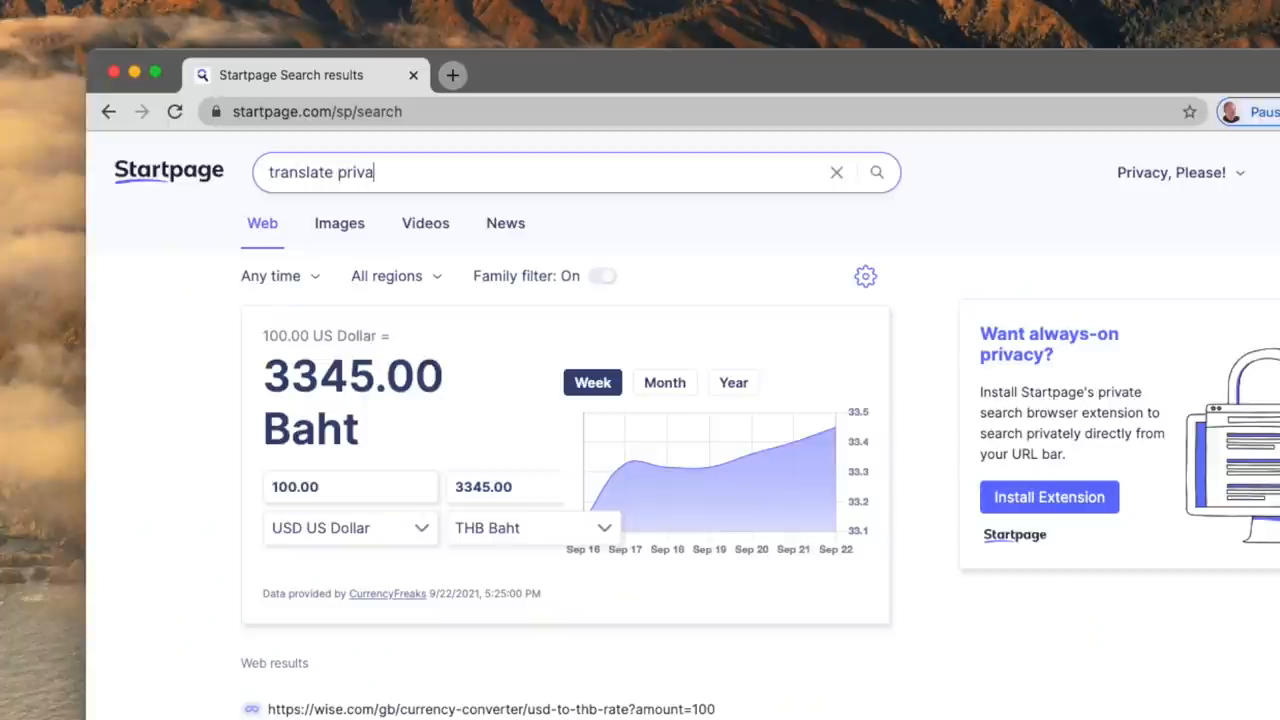